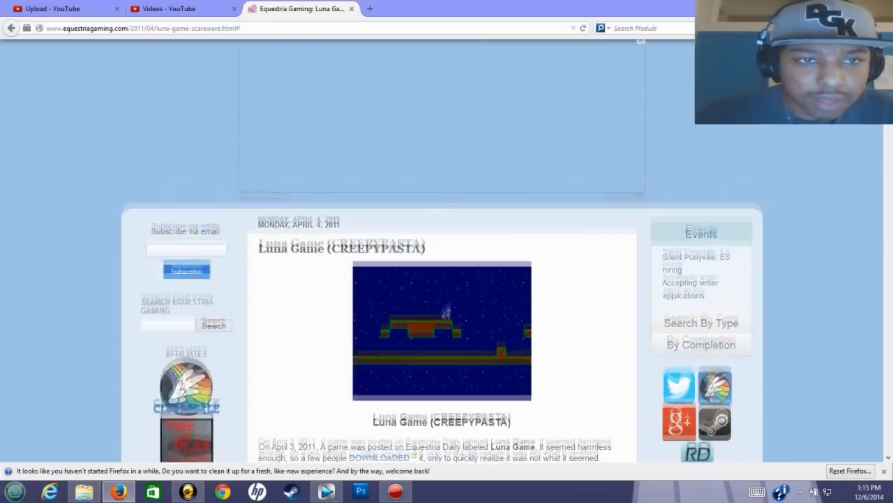
{"action": "scroll", "scroll_direction": "down", "scroll_amount": 3}
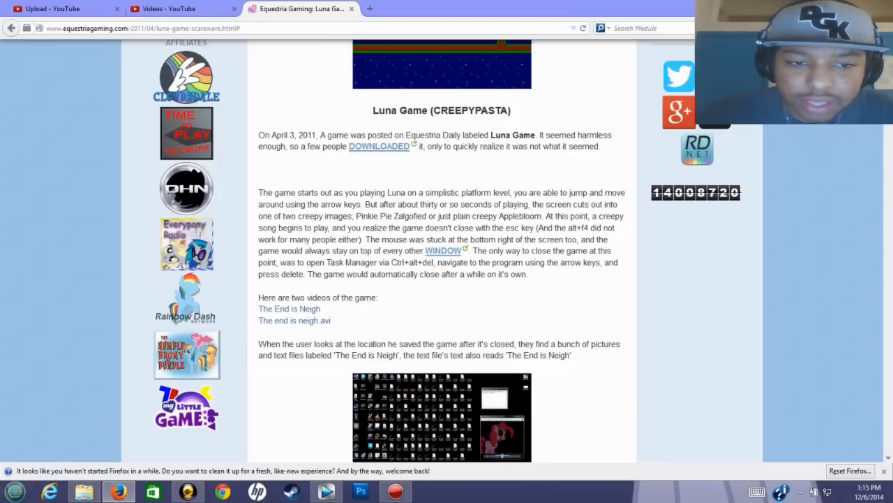
{"action": "scroll", "scroll_direction": "down", "scroll_amount": 3}
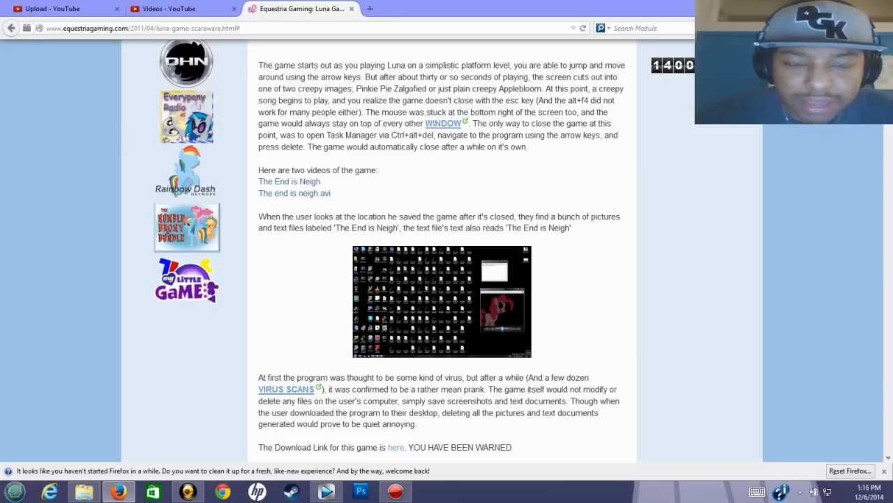
{"action": "scroll", "scroll_direction": "down", "scroll_amount": 3}
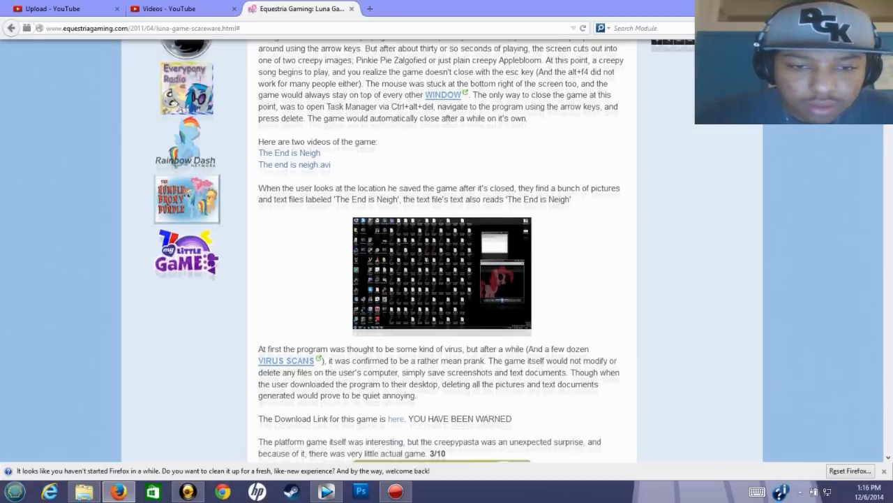
{"action": "scroll", "scroll_direction": "down", "scroll_amount": 3}
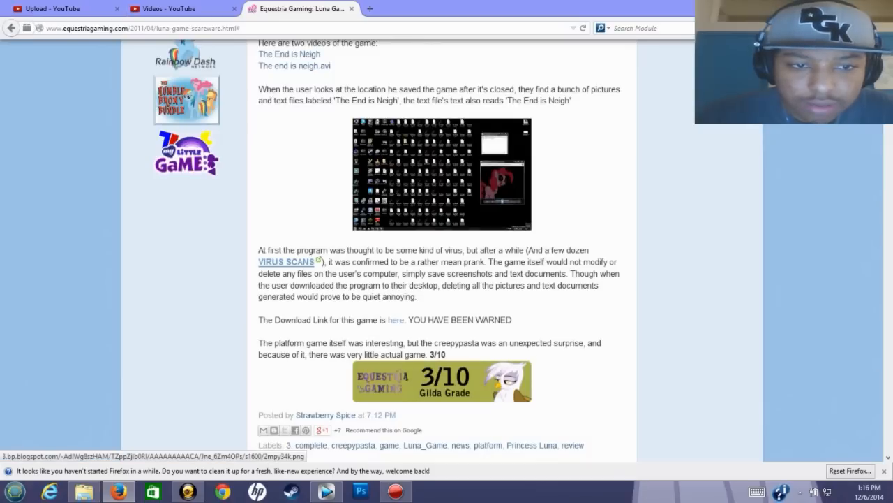